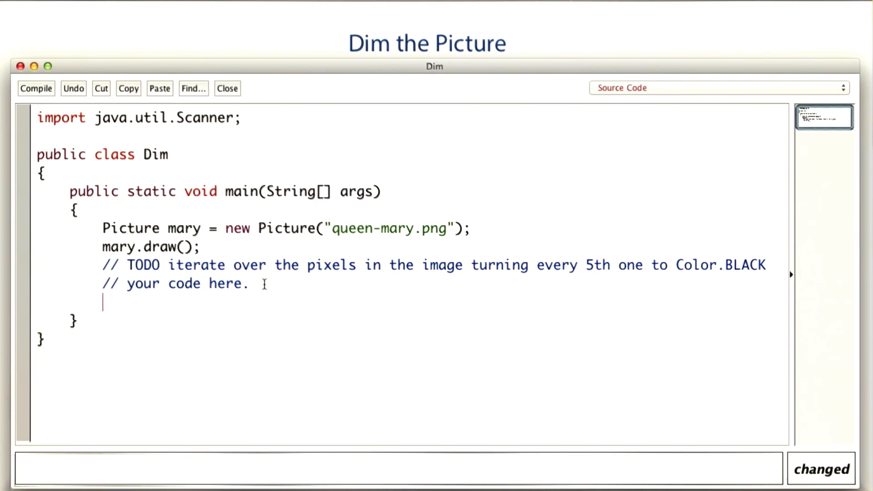
- Write the loop header 'for (int i = 0; i < mary.pixels()' stepping by 5, with empty braces
type("for (int i = 0; i < mary.pixels(); i = i + 5);")
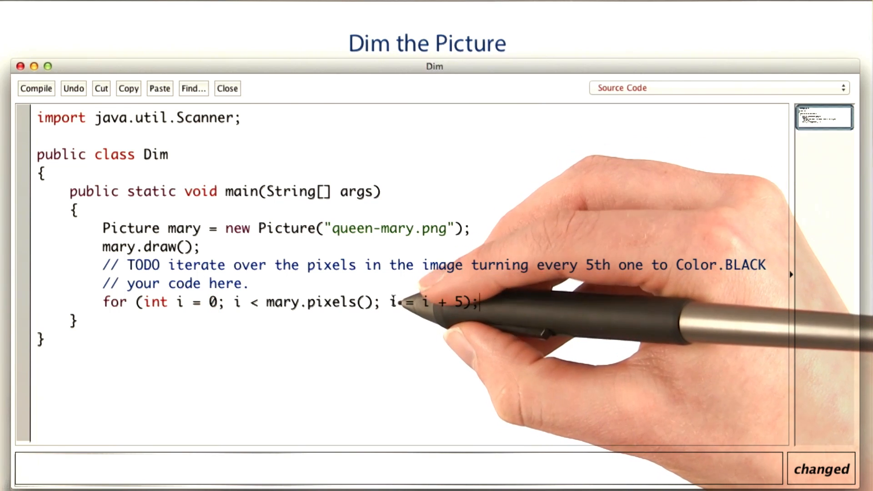
double_click(426, 313)
type("{")
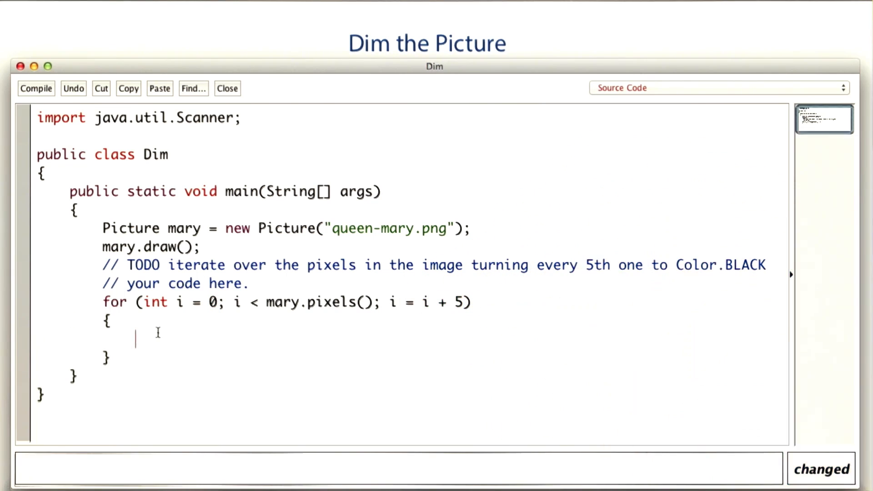
- Type 'mary.setColorAt(i, Color.BLACK);' as the loop body
type("mary.set")
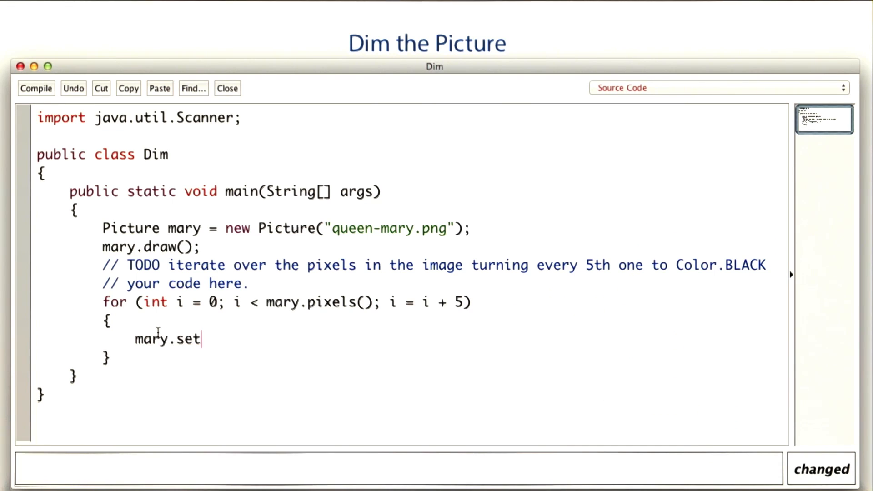
type("ColorAt")
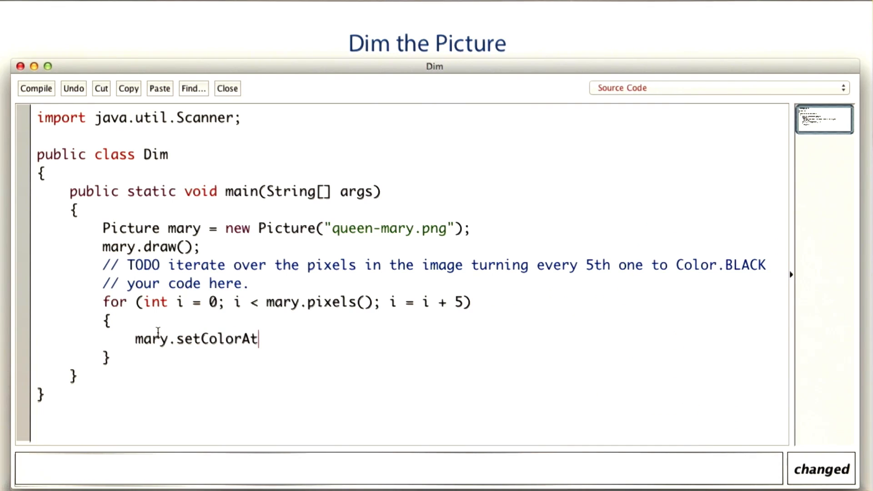
type("(i,")
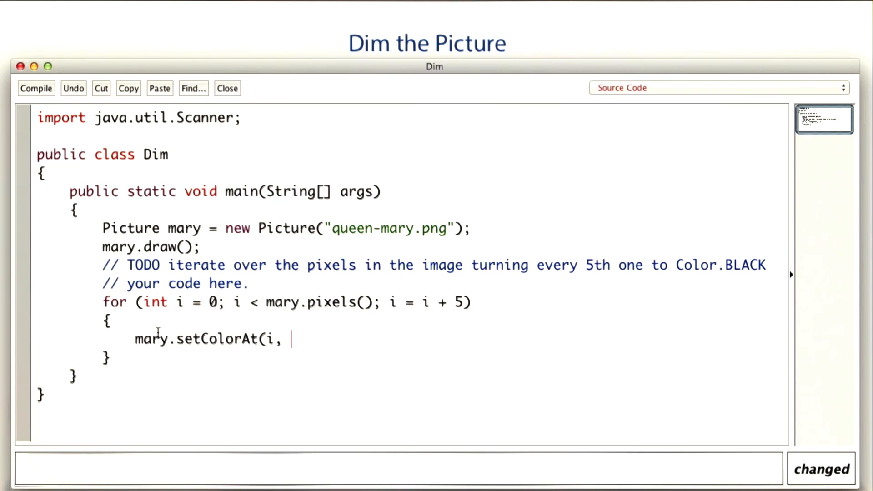
type("Color.BLACK)")
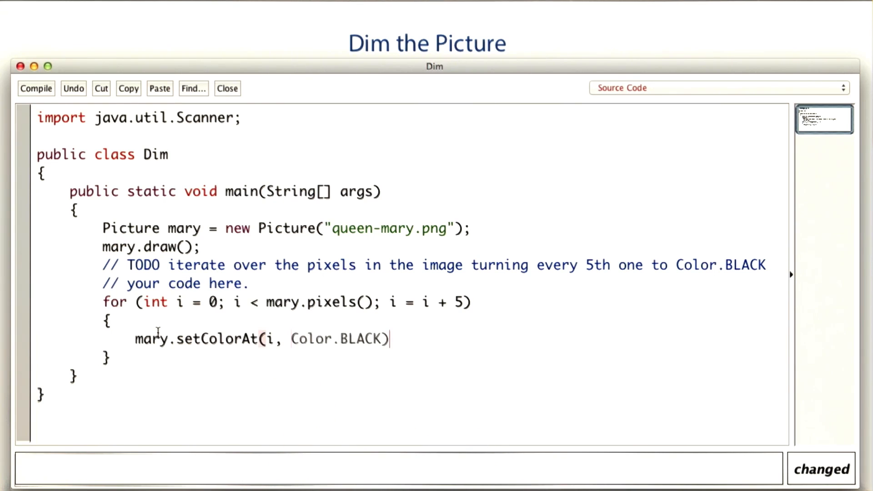
type(";")
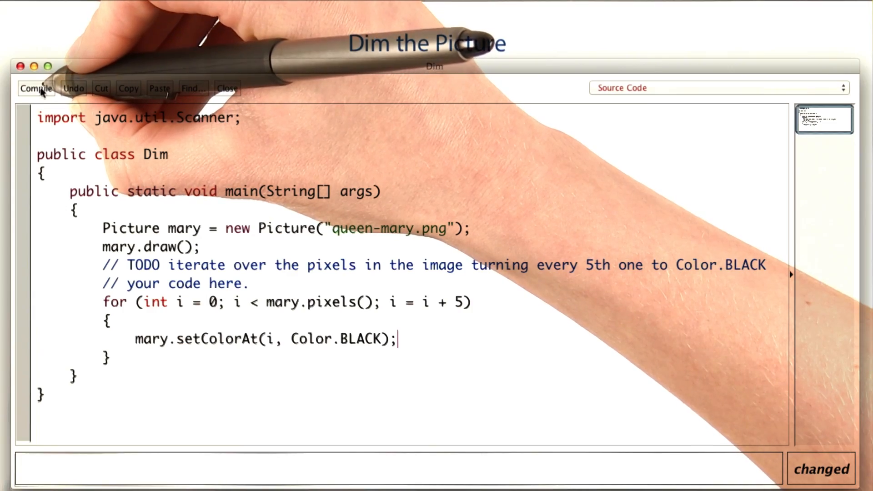
- Compile Dim and run it to show the dotted Queen Mary picture
left_click(36, 88)
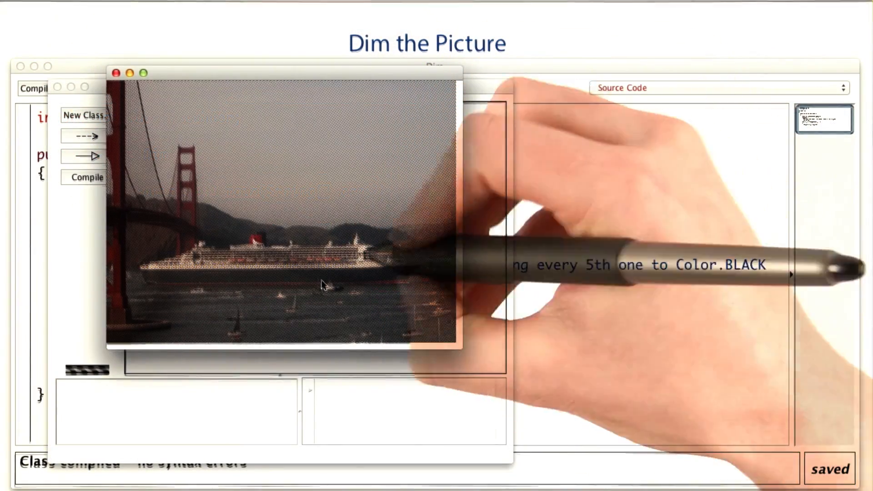
mouse_move(298, 309)
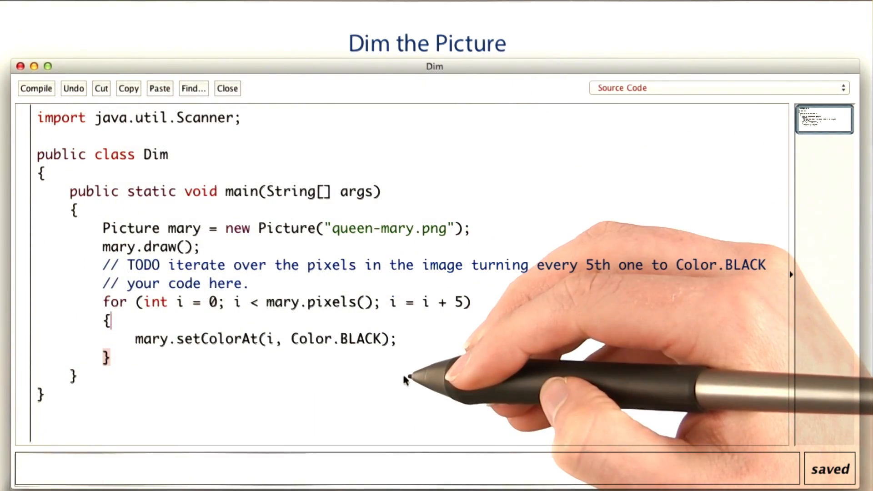
mouse_move(432, 314)
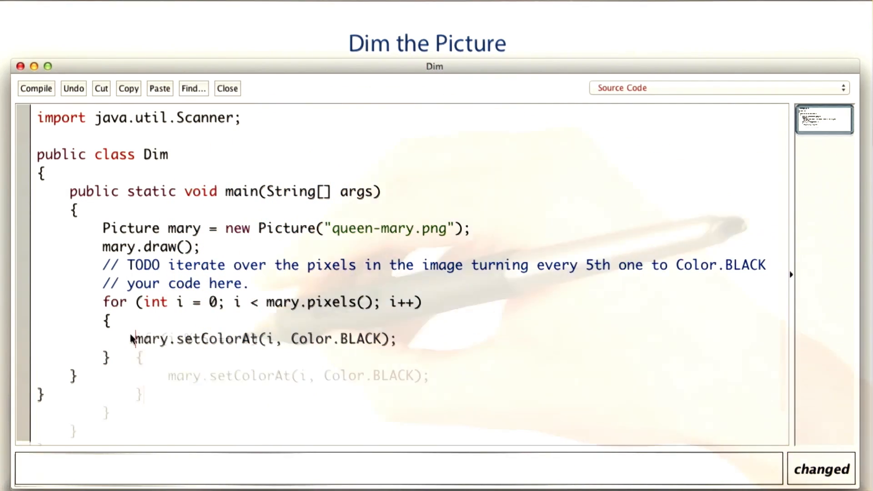
- Edit the loop to type 'if (i % 5 == 0)' and a '5*' pixel index, then select the mary.pixels() limit
type("if (i % 5 == 0)")
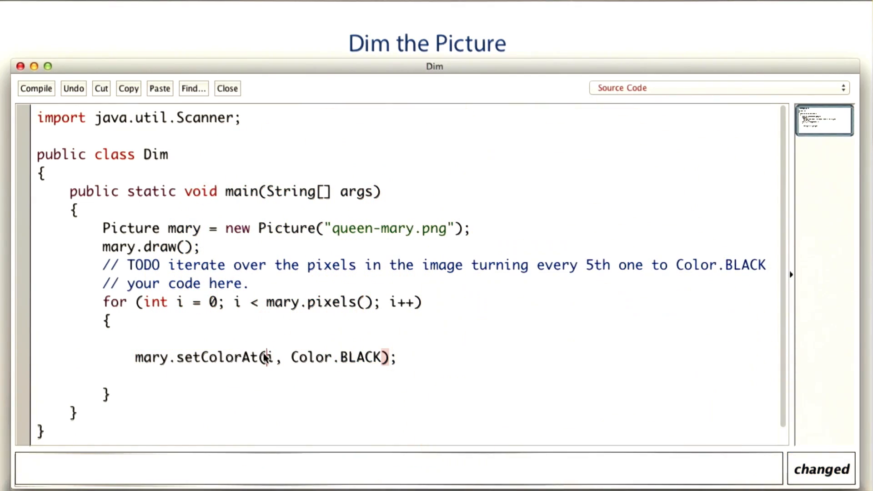
type("5*")
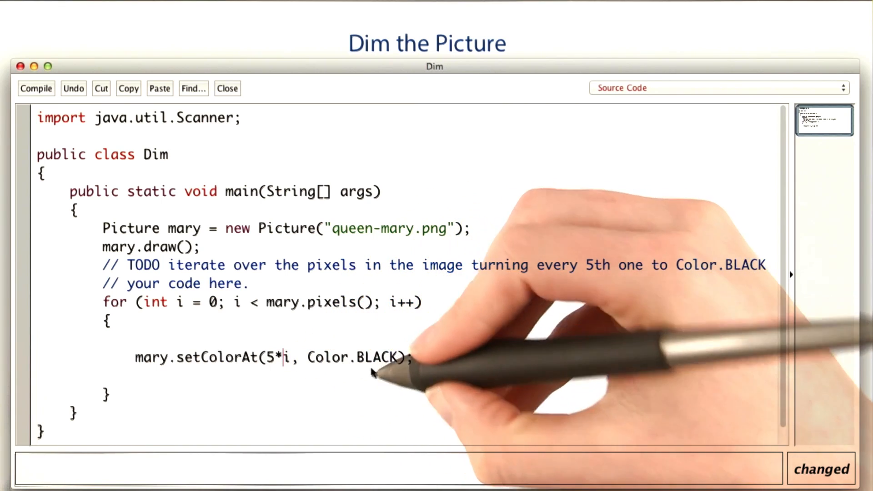
double_click(310, 302)
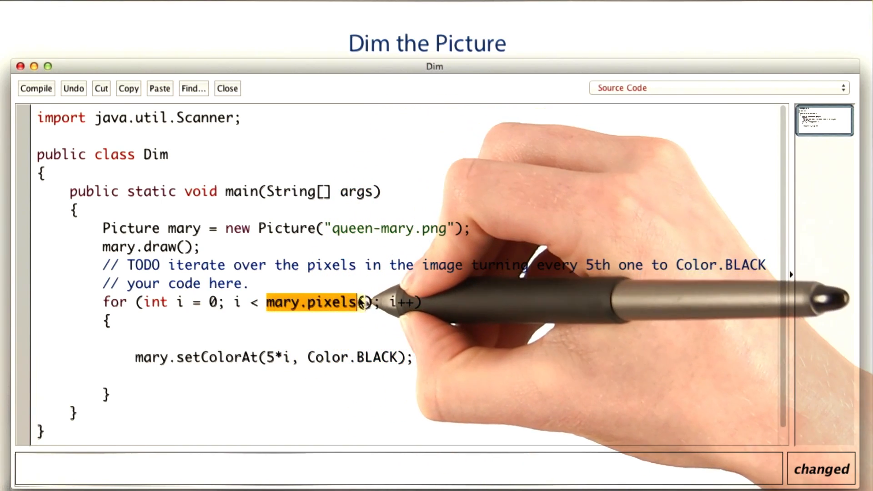